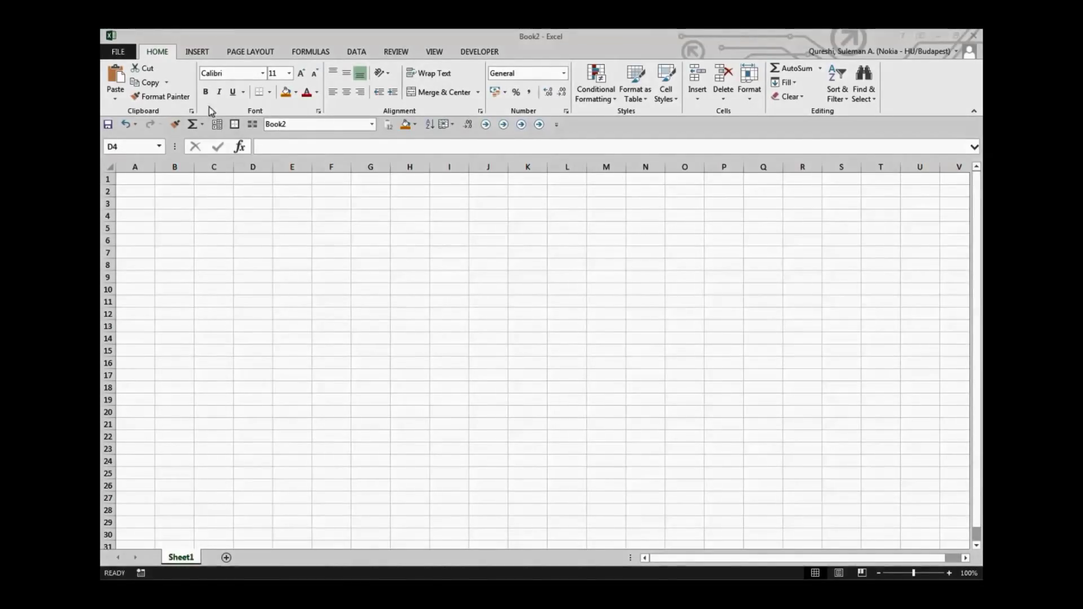
# Step: Enter scores 40, 80, 95 in D4:D6 and grades Pass, Excellent, Distinction in E4:E6
pyautogui.click(253, 214)
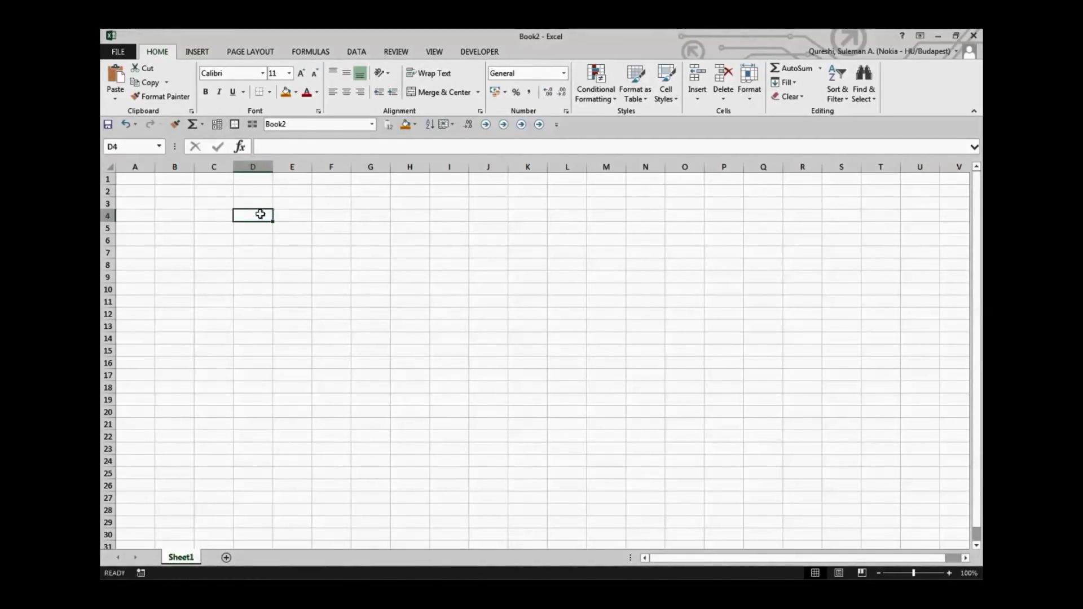
pyautogui.write('40')
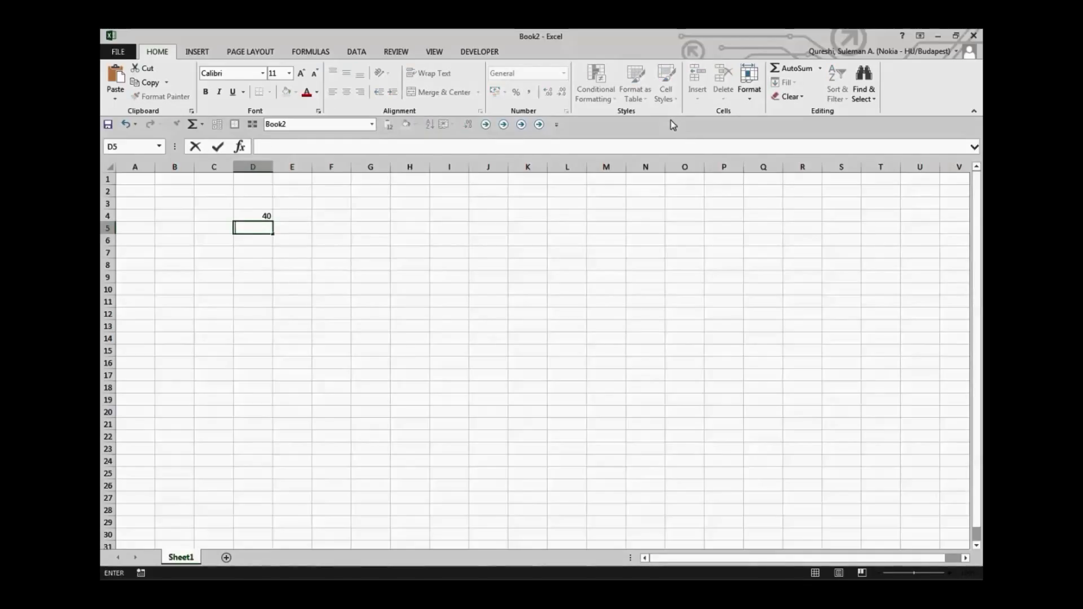
pyautogui.write('80')
pyautogui.click(253, 240)
pyautogui.write('95')
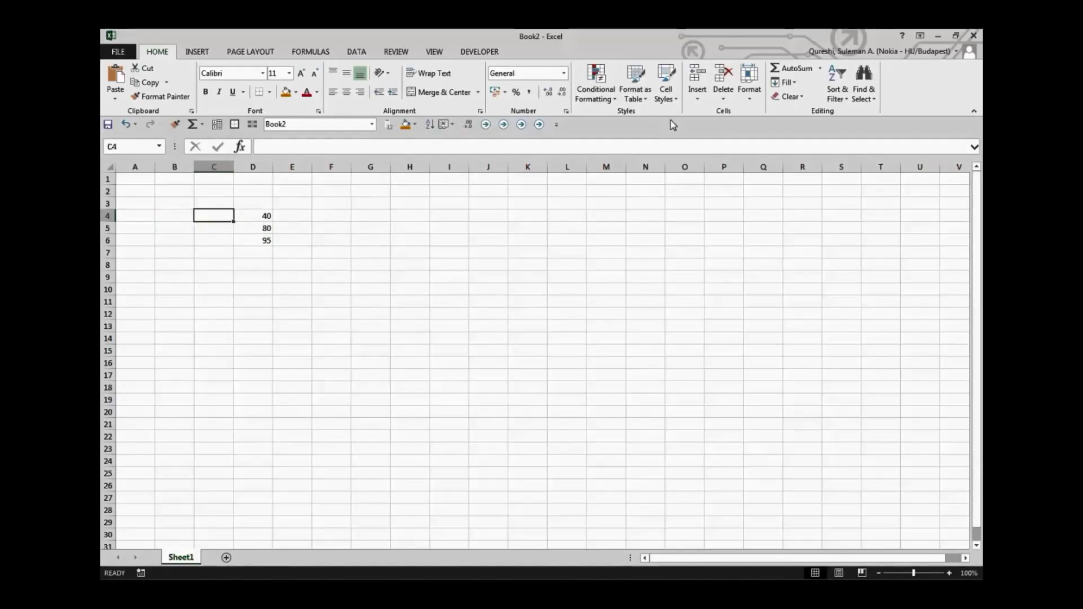
pyautogui.write('Pass')
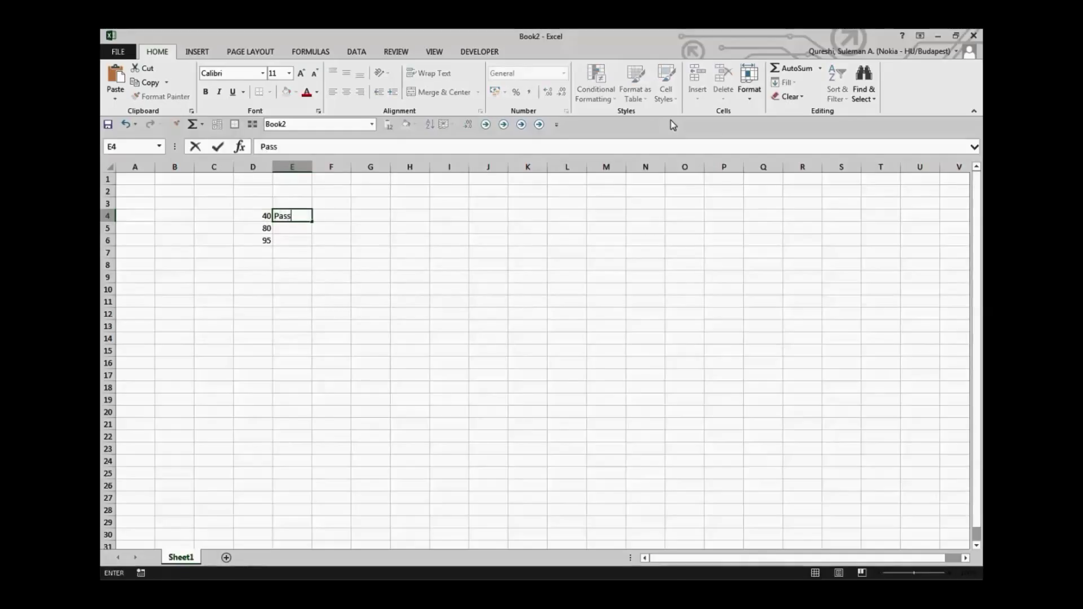
pyautogui.press('enter')
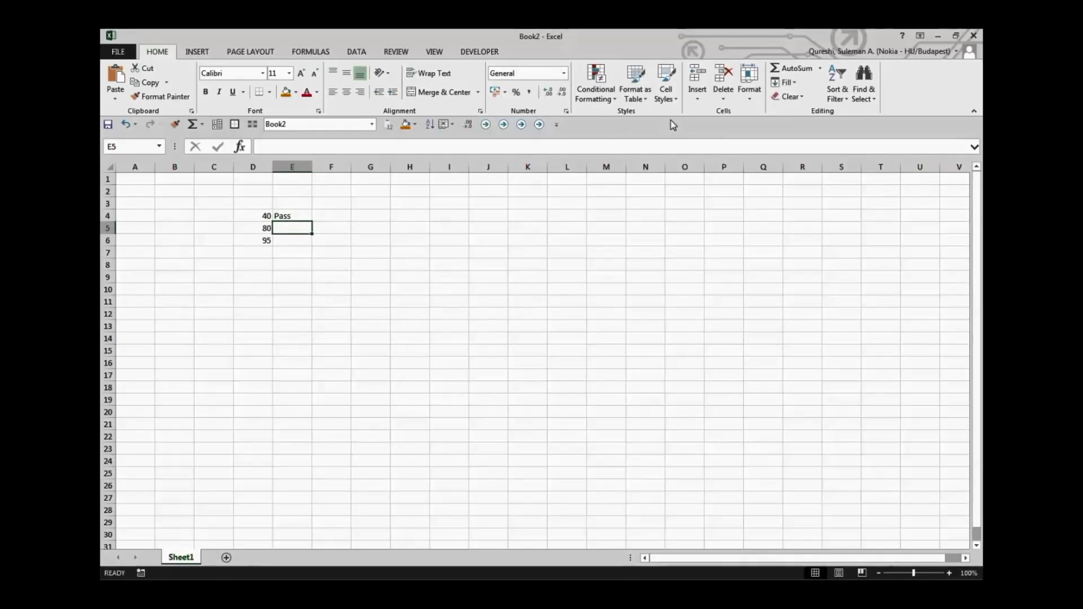
pyautogui.write('Excelle')
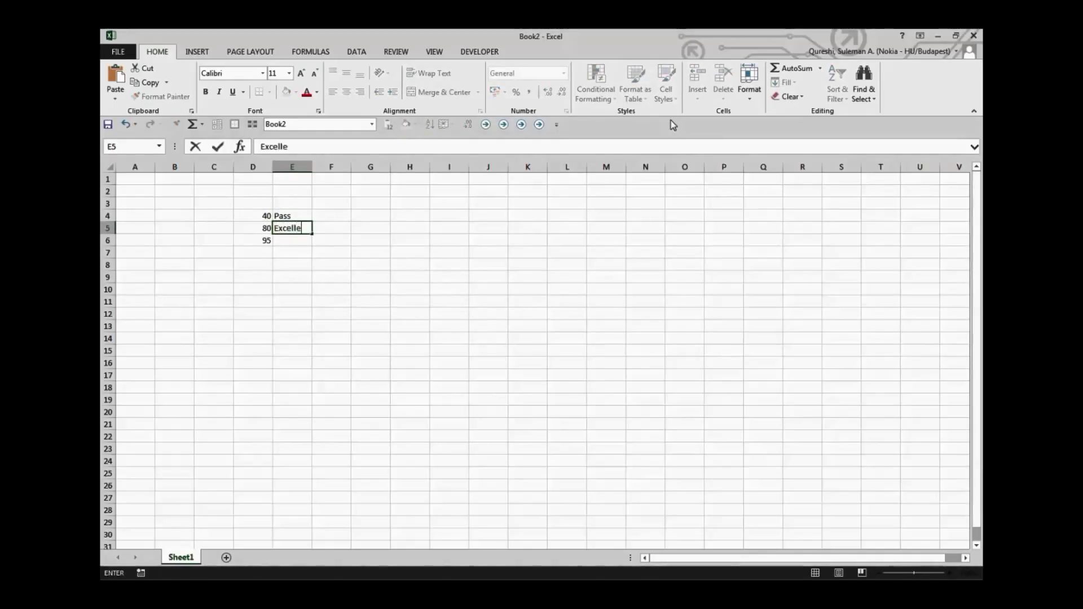
pyautogui.write('Distinction')
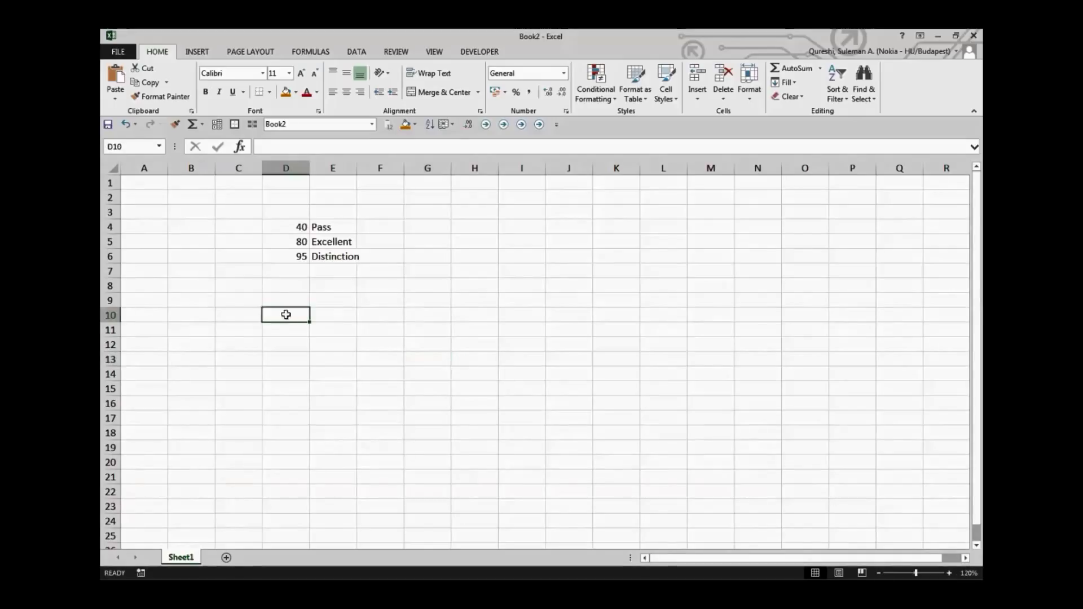
# Step: Start the formula =if(C5= in cell D10
pyautogui.doubleClick(285, 315)
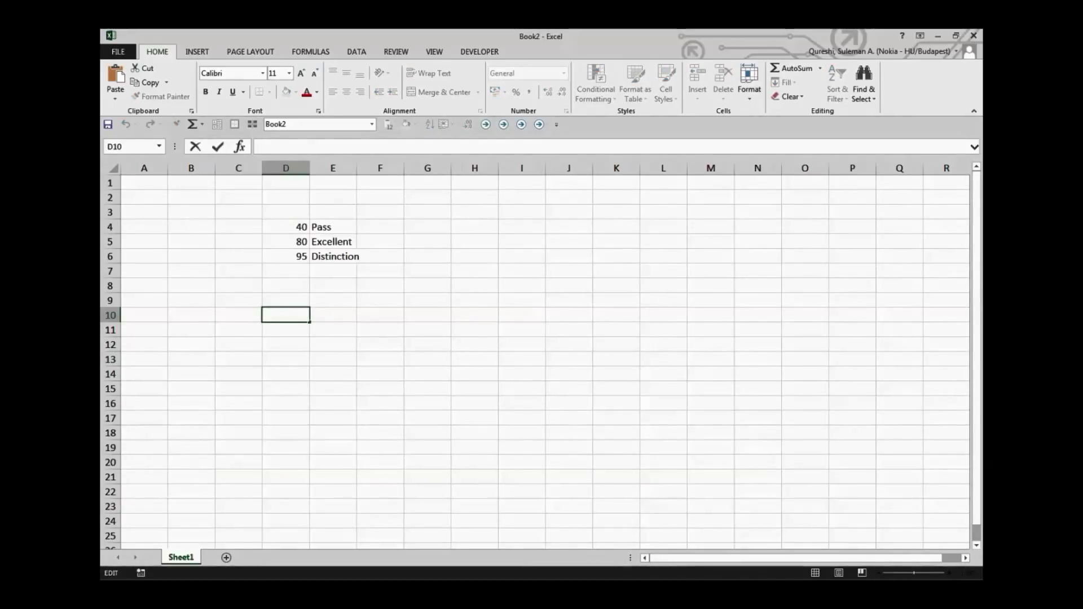
pyautogui.write('=if')
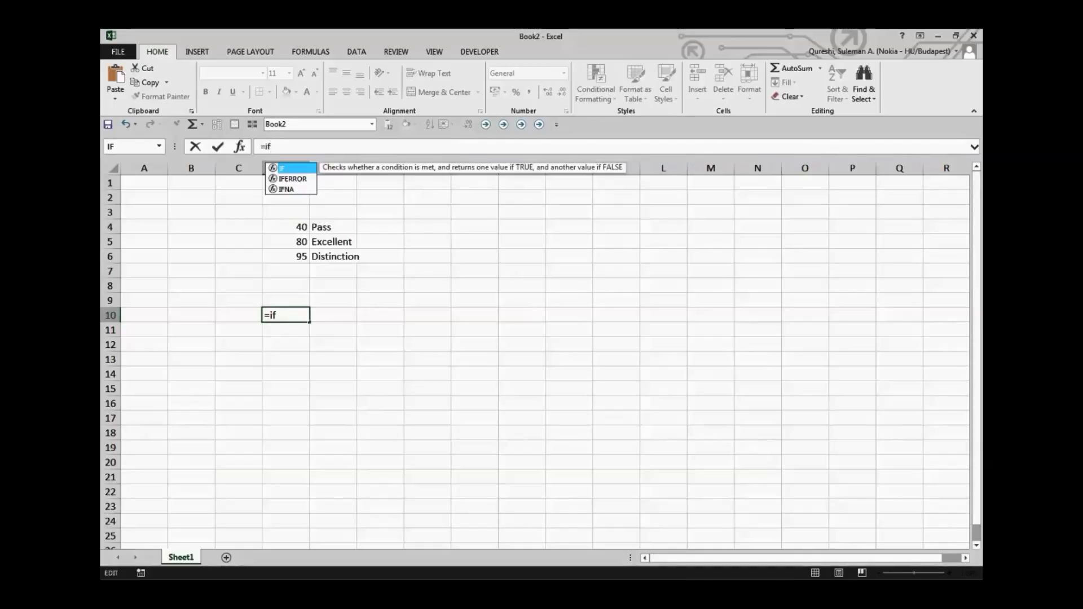
pyautogui.write('(')
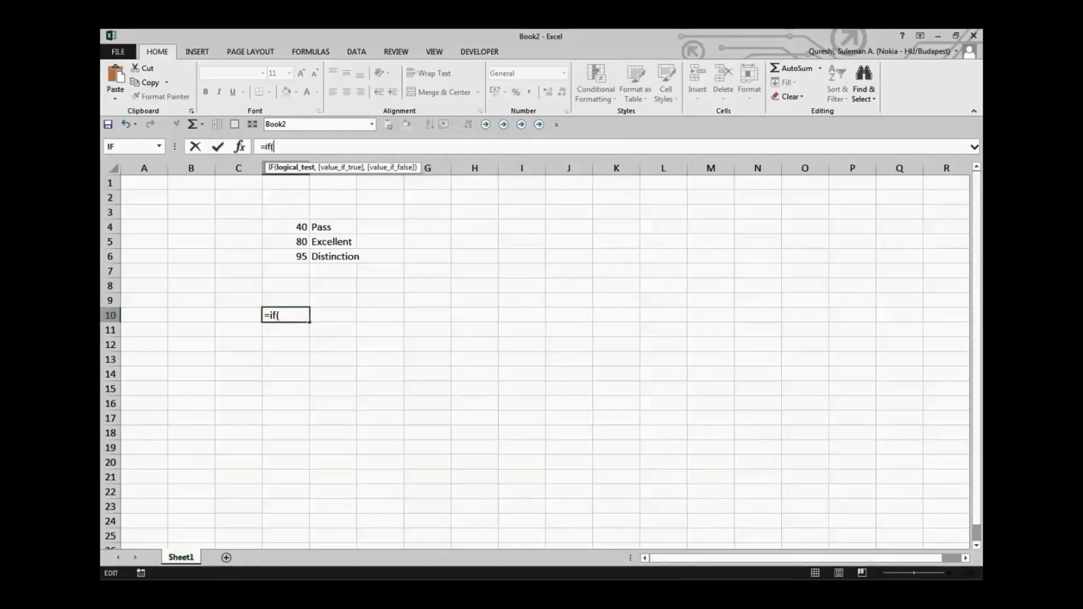
pyautogui.click(191, 197)
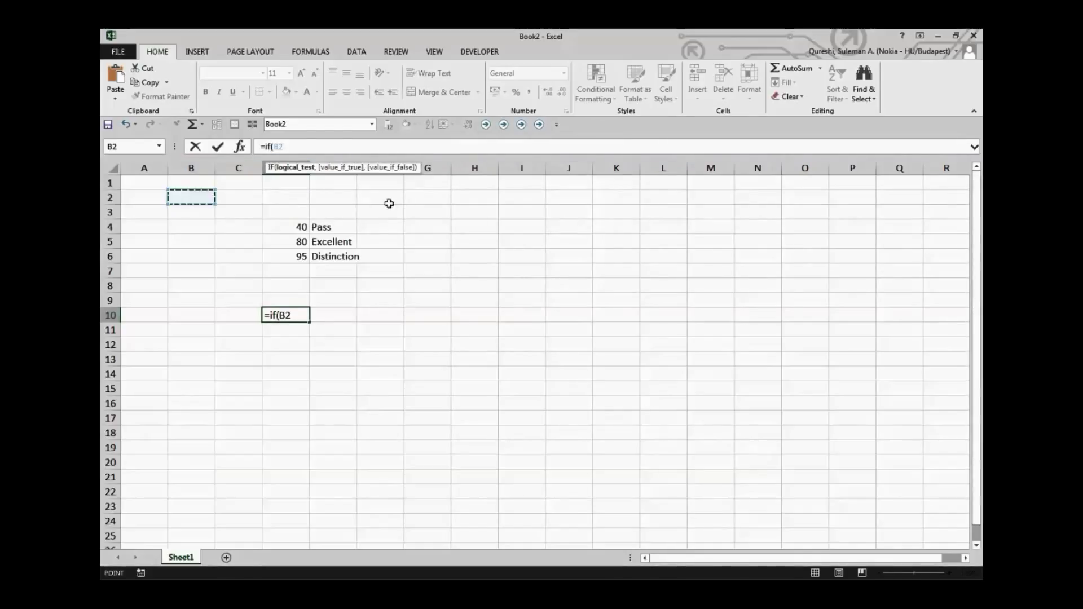
pyautogui.moveTo(261, 239)
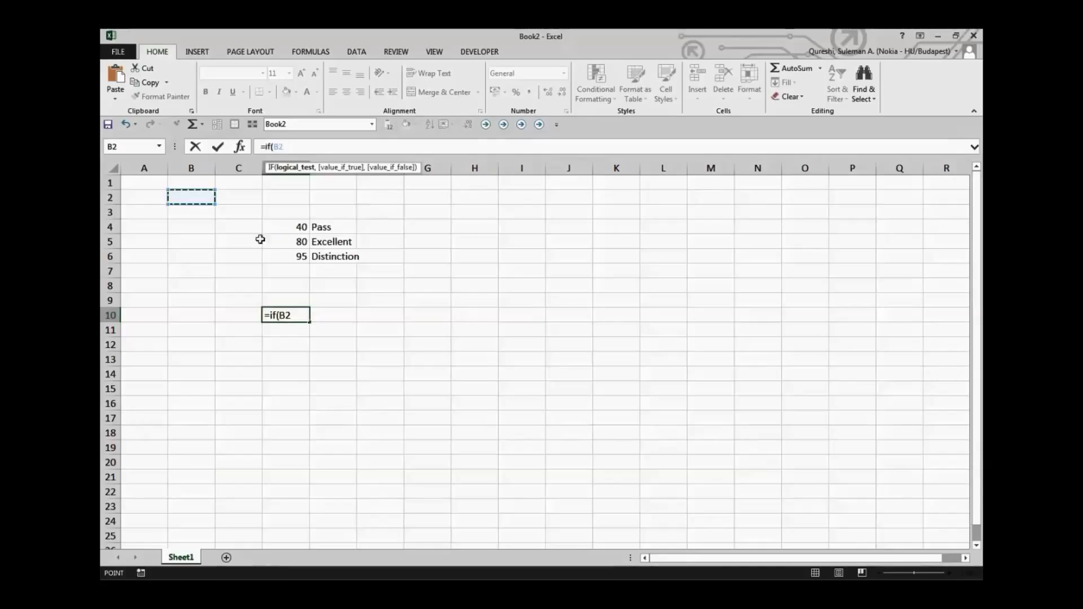
pyautogui.click(238, 240)
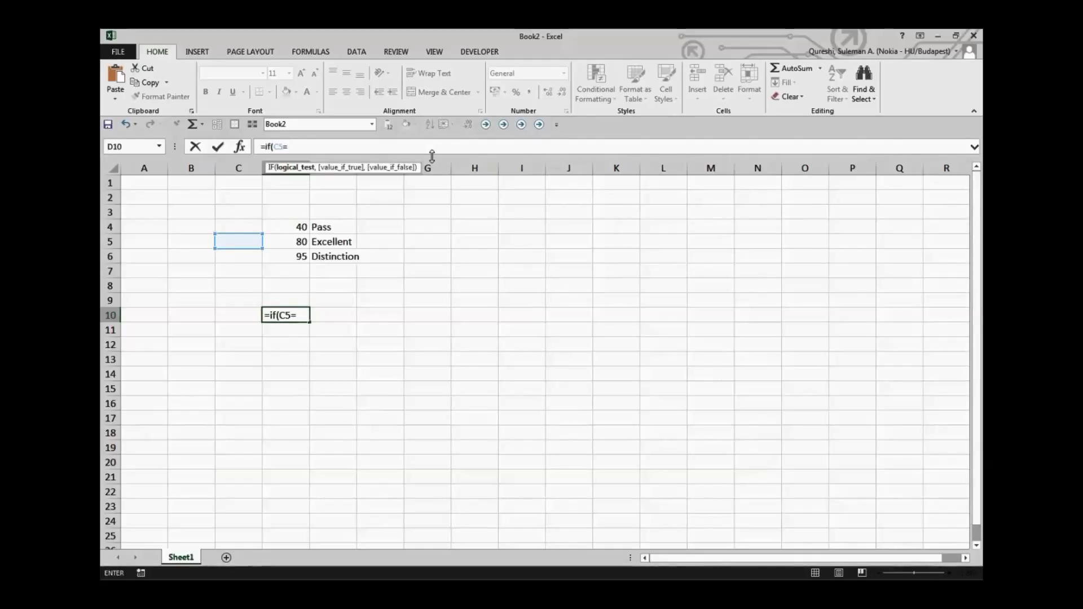
# Step: Add IF branches returning "Pass" when C5 is 40 and "Excellent" when C5 is 80
pyautogui.write('=40')
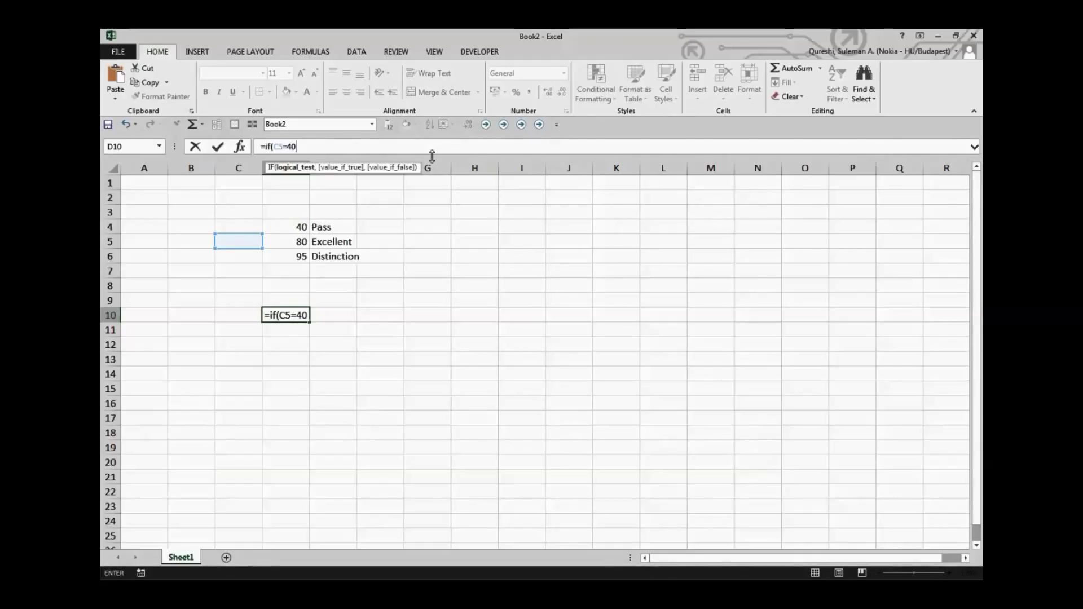
pyautogui.write(',"')
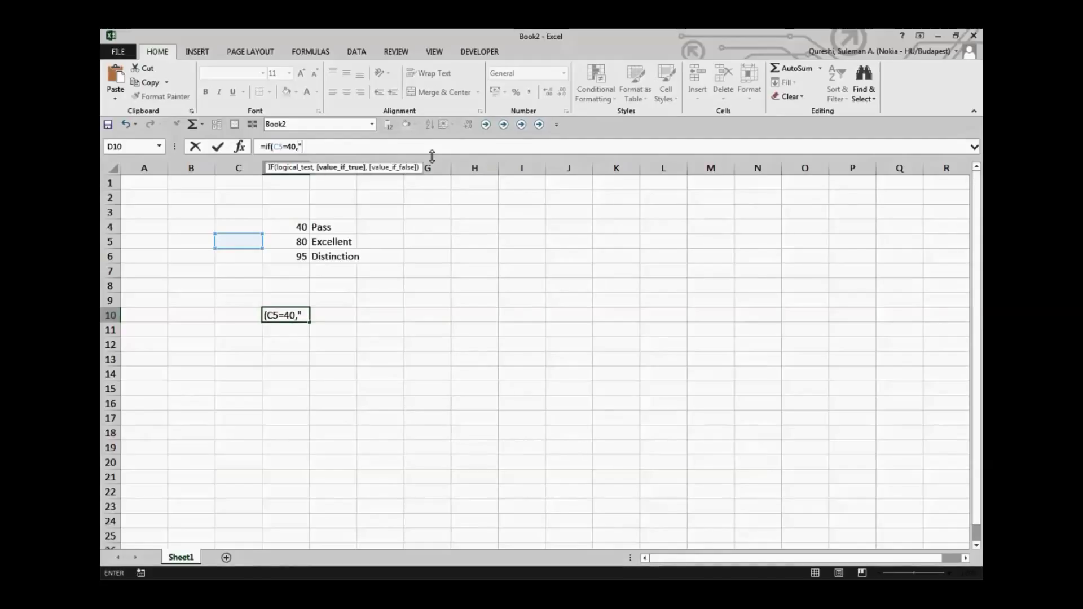
pyautogui.write('Pass')
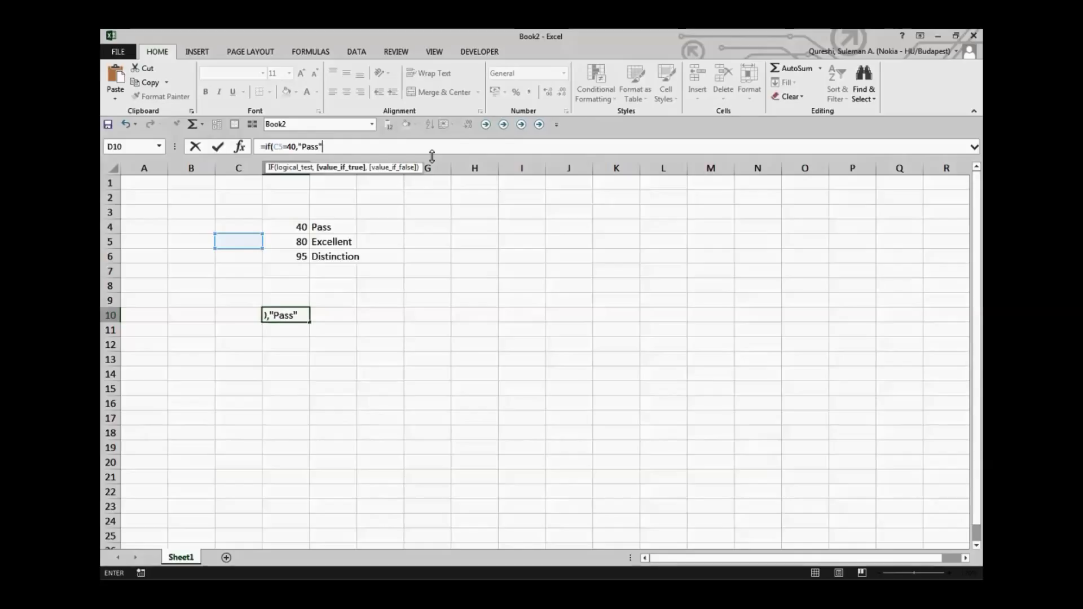
pyautogui.write(',I')
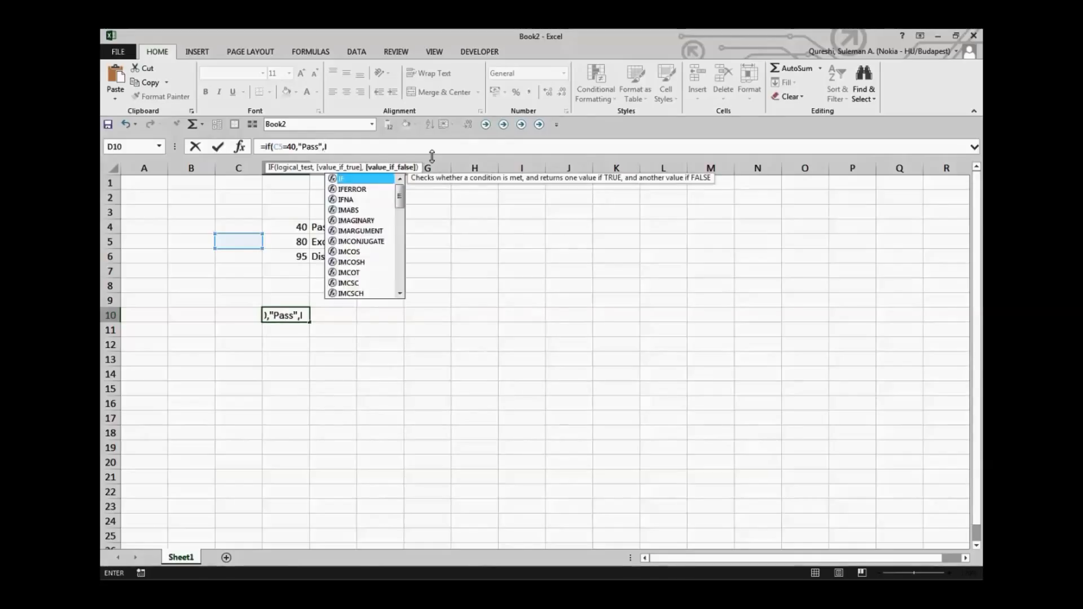
pyautogui.write('f(')
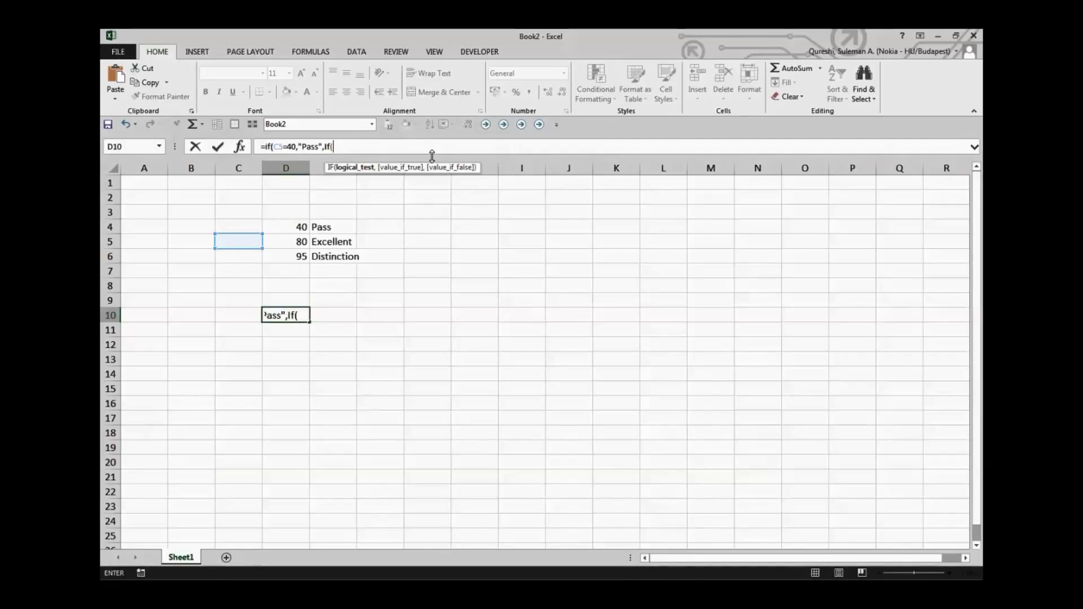
pyautogui.write('C5=')
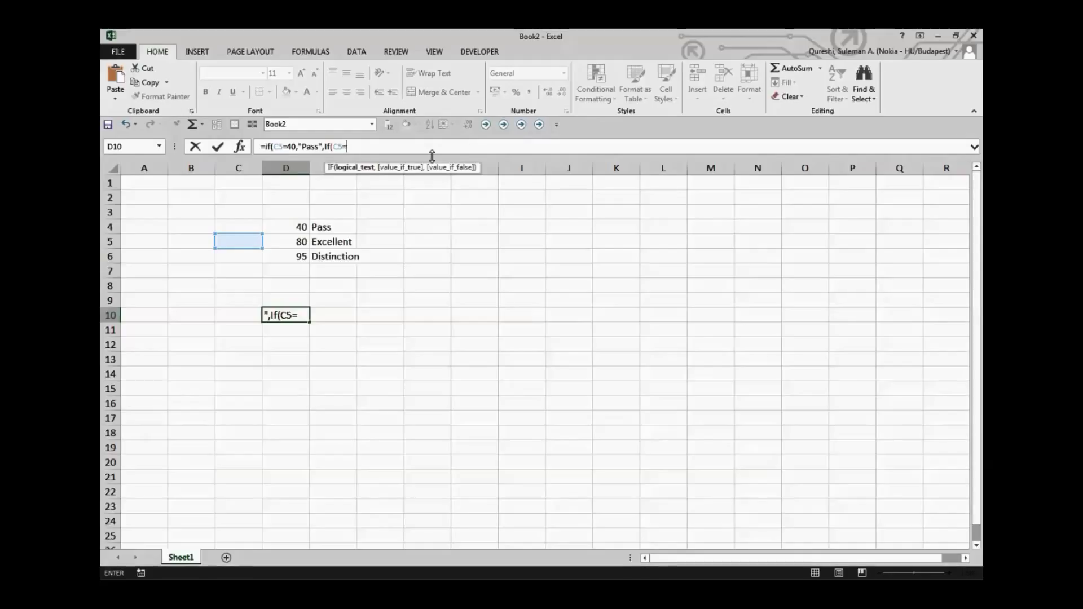
pyautogui.write('80')
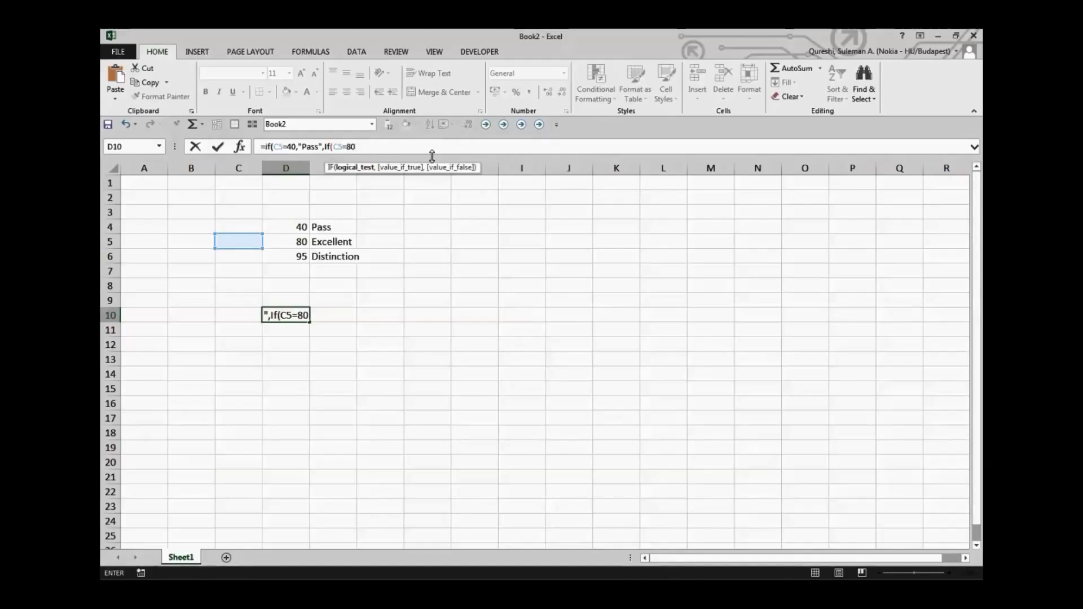
pyautogui.write('"')
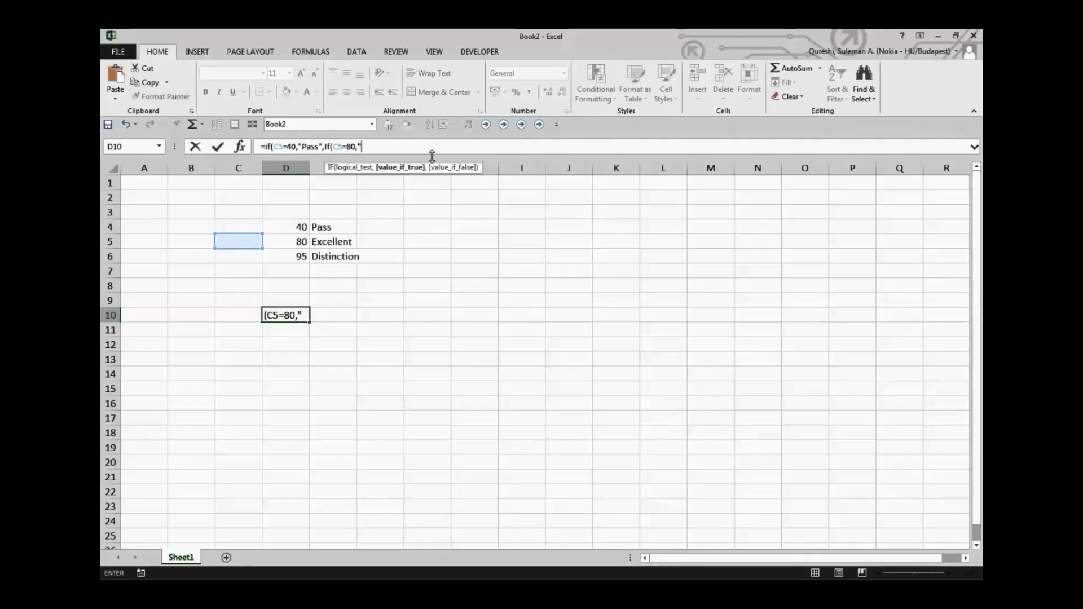
pyautogui.write('e')
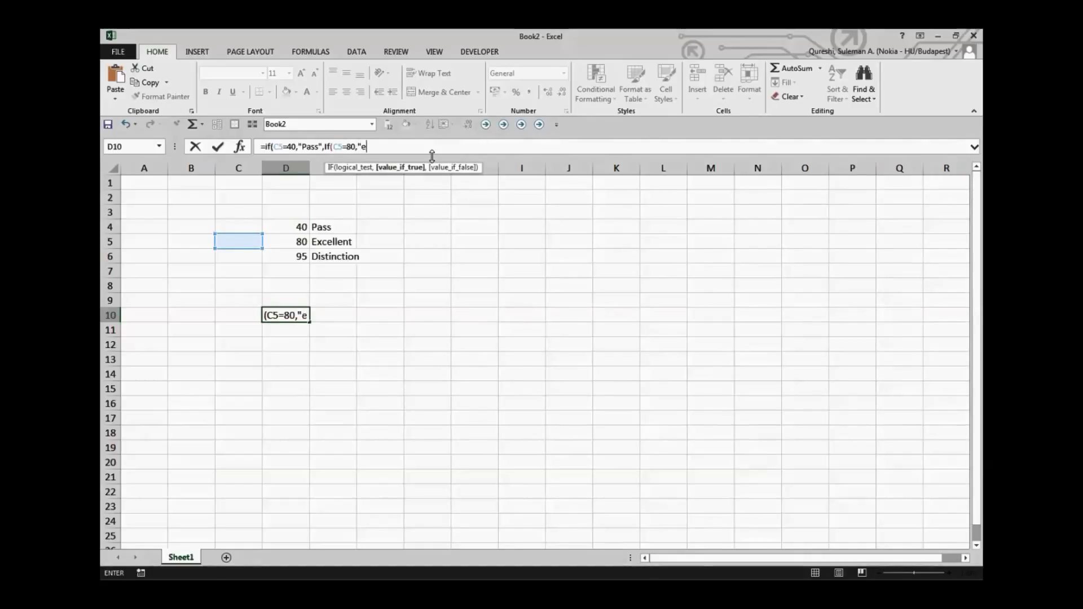
pyautogui.write('x')
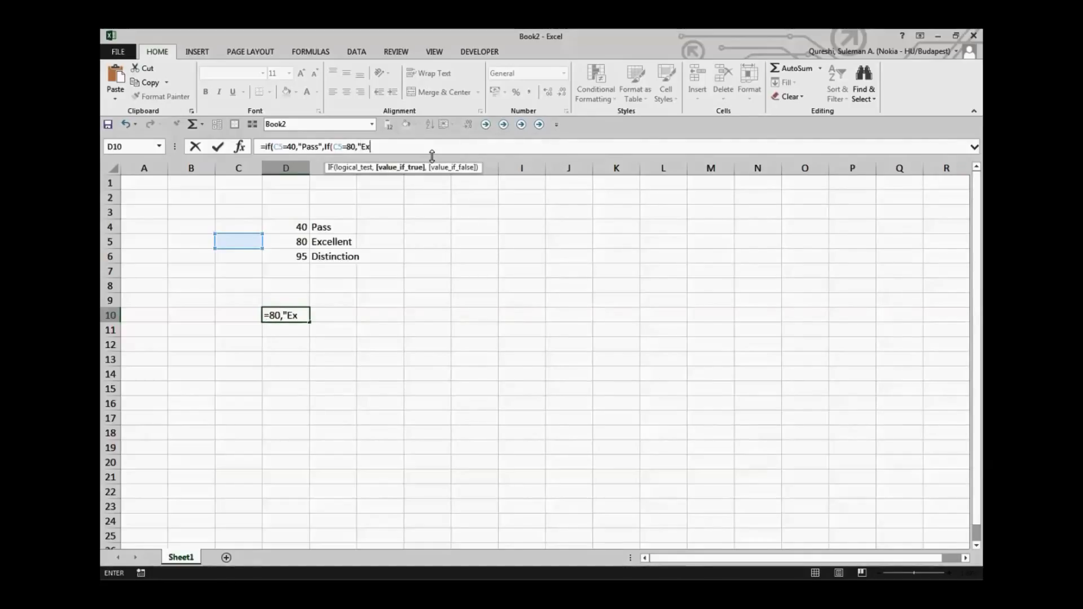
pyautogui.write('cellent')
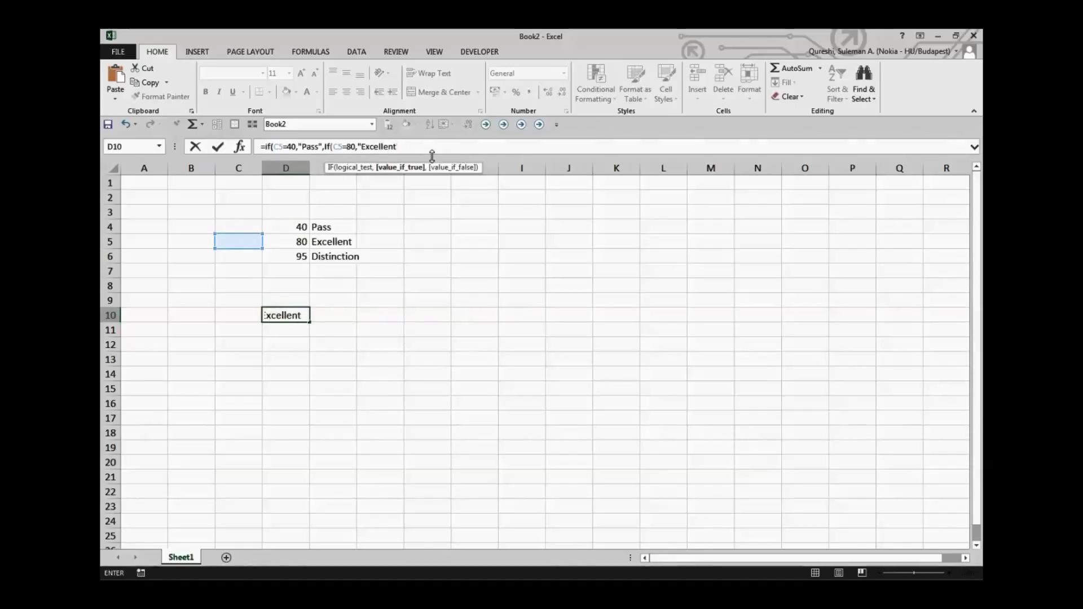
pyautogui.write('"')
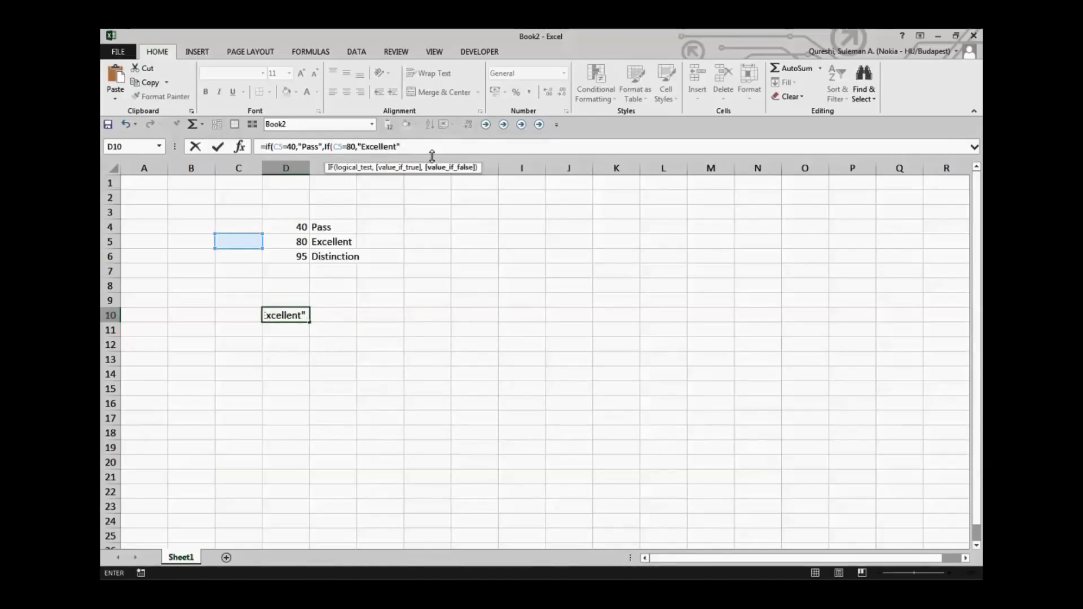
# Step: Add the innermost IF returning "Distinction" when C5 is 95, and close all parentheses
pyautogui.write(',IF')
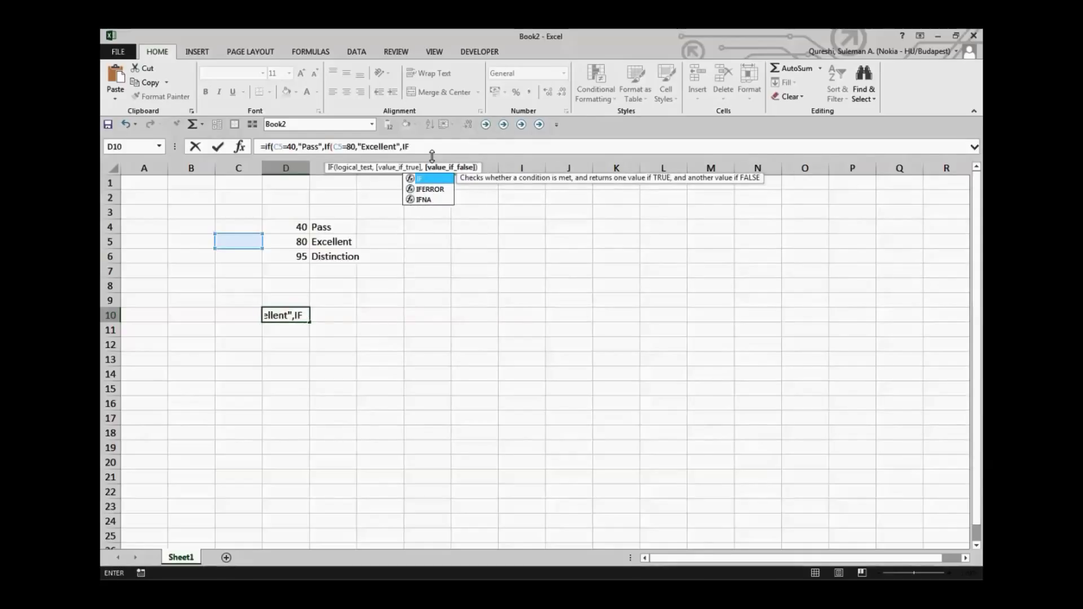
pyautogui.write('(')
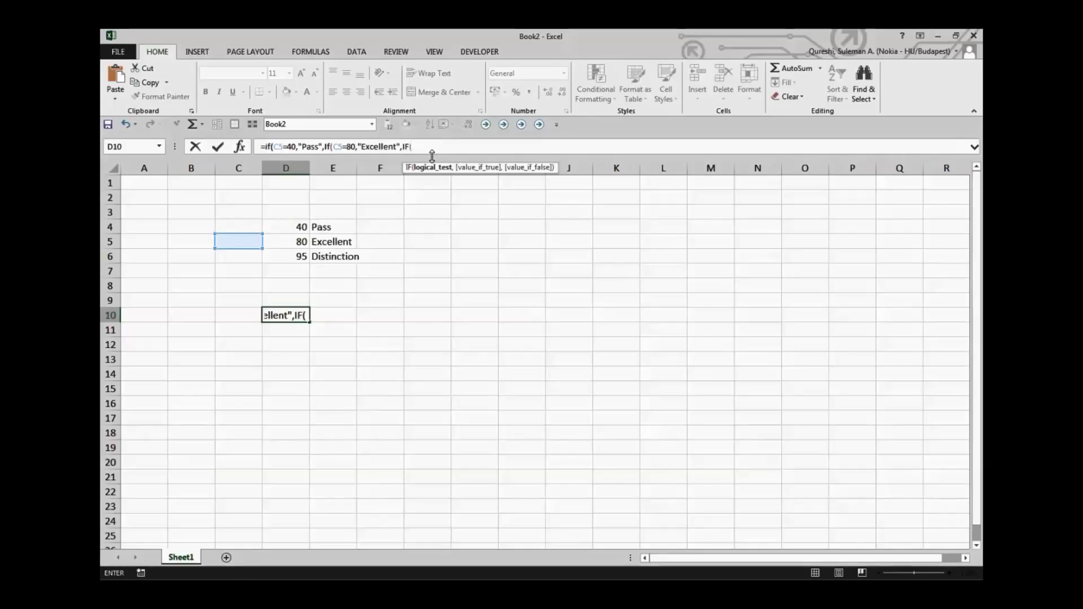
pyautogui.write('C5')
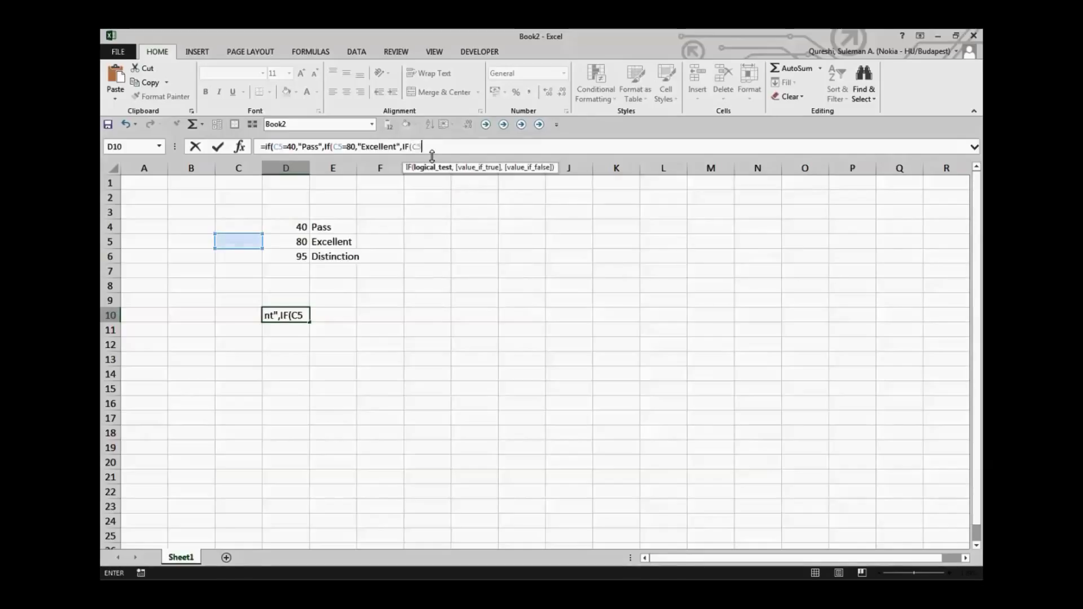
pyautogui.write('=')
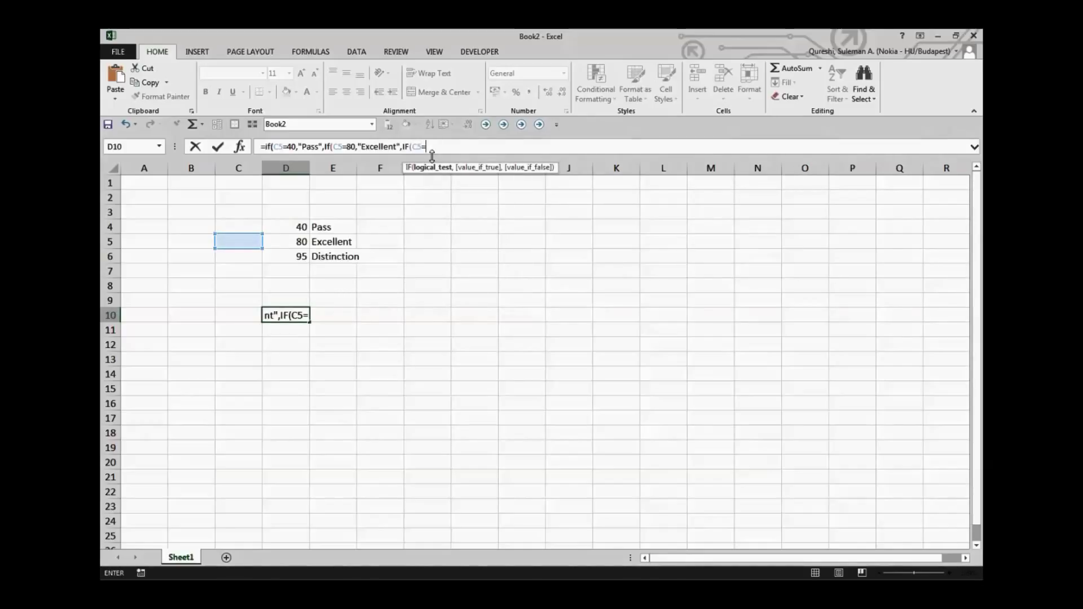
pyautogui.write('95')
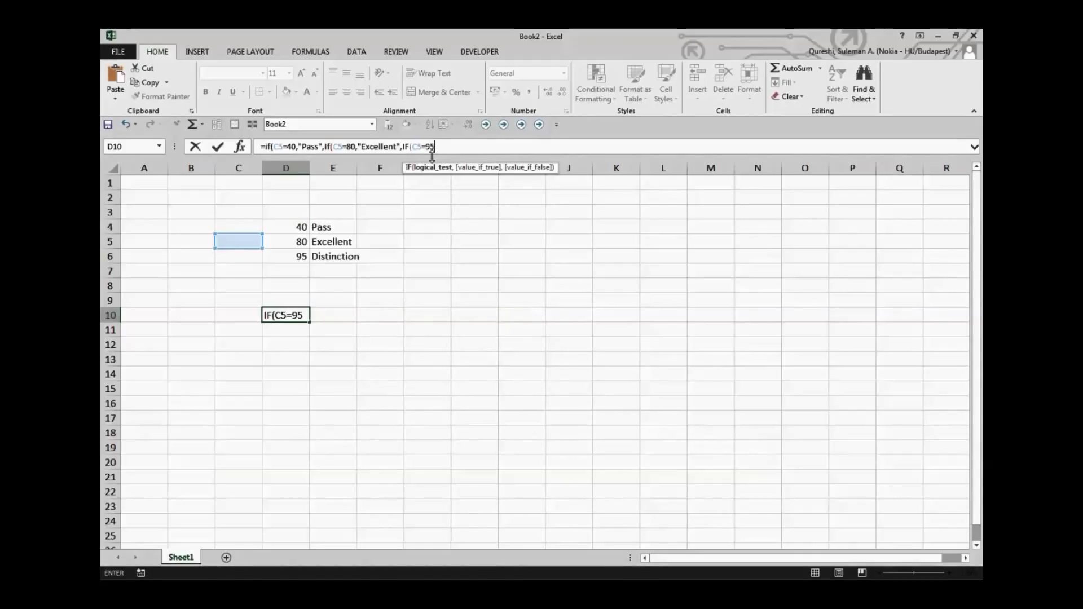
pyautogui.write(',')
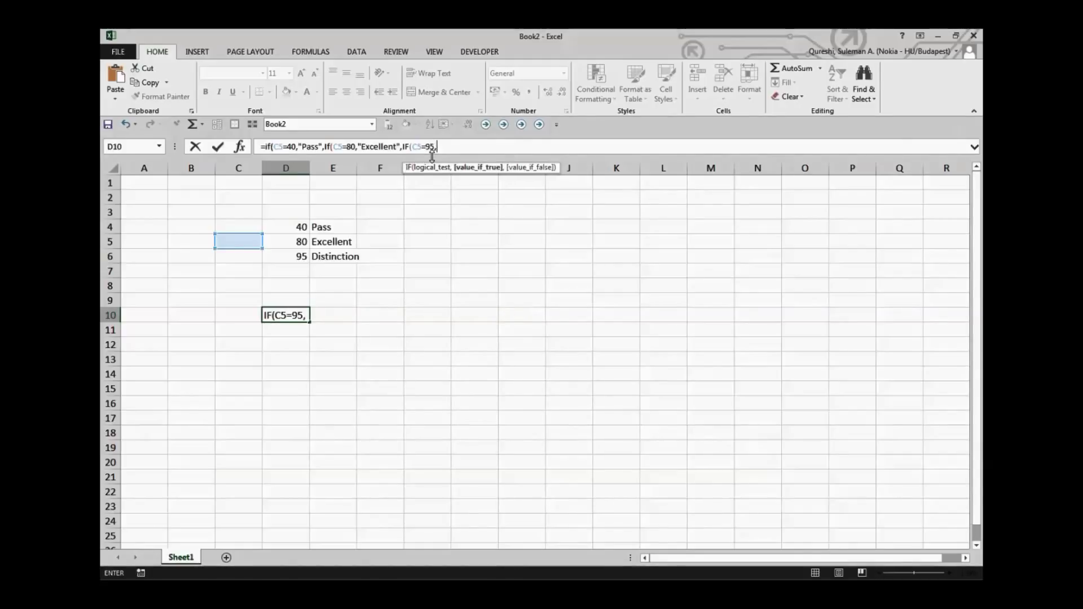
pyautogui.write(',"Distinction"')
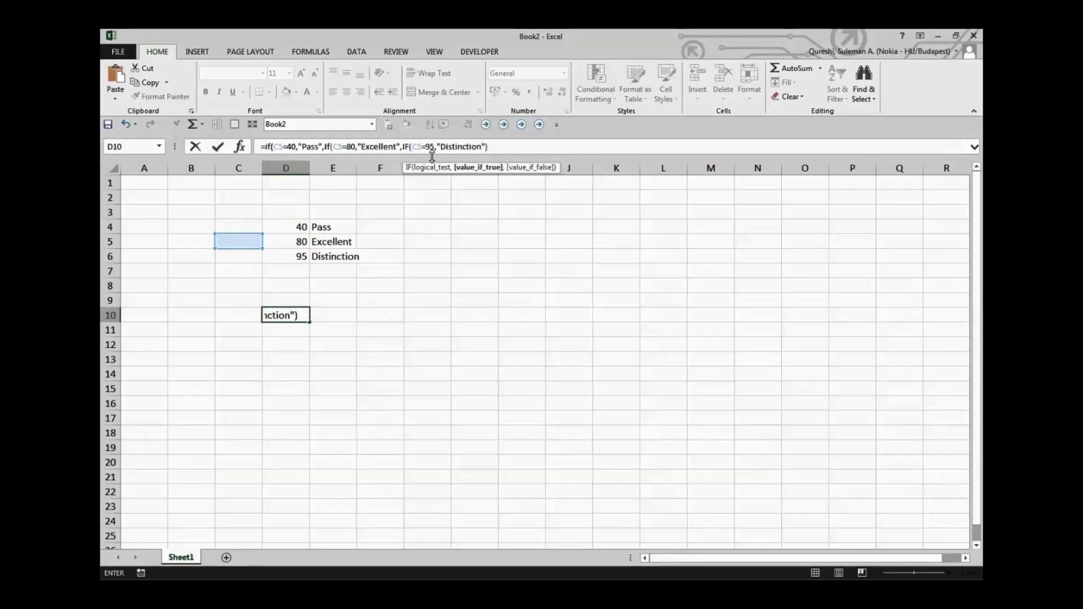
pyautogui.write('))')
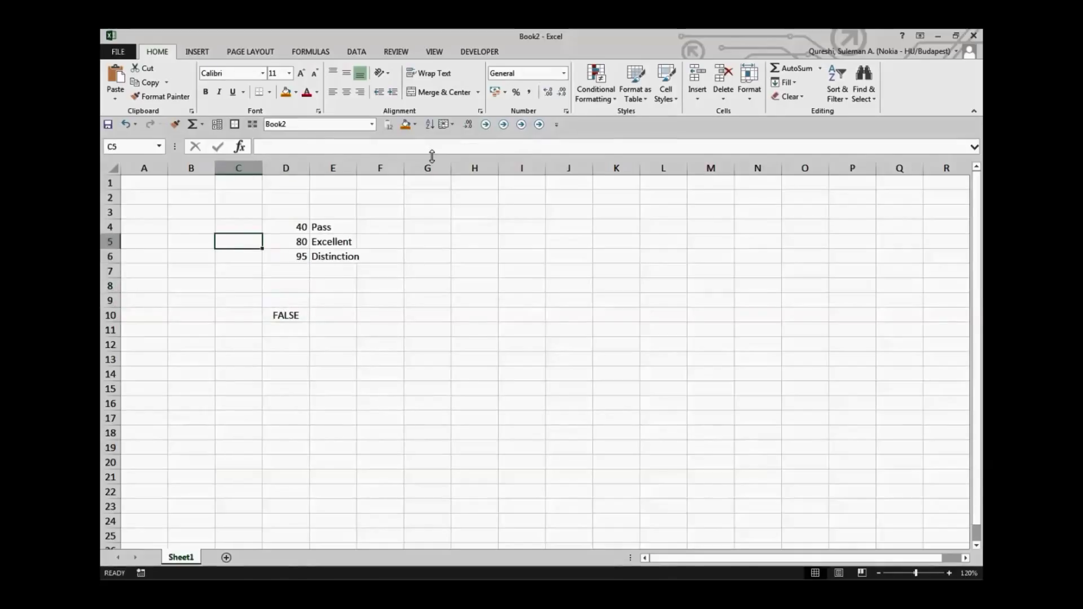
pyautogui.moveTo(414, 116)
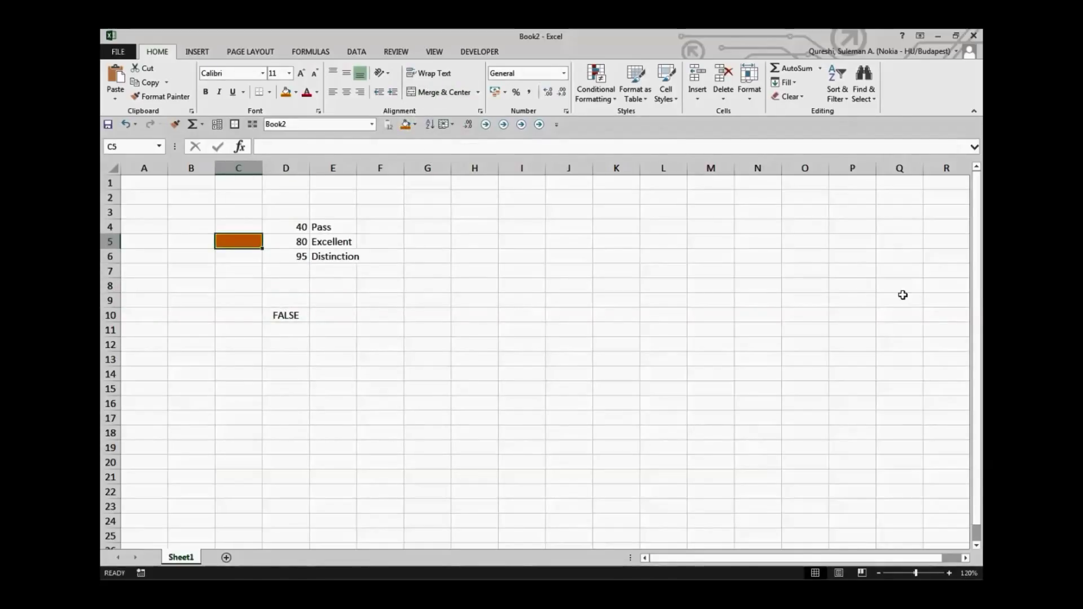
# Step: Enter score 40 in C5 and recheck D10's formula, which now shows Pass
pyautogui.write('40')
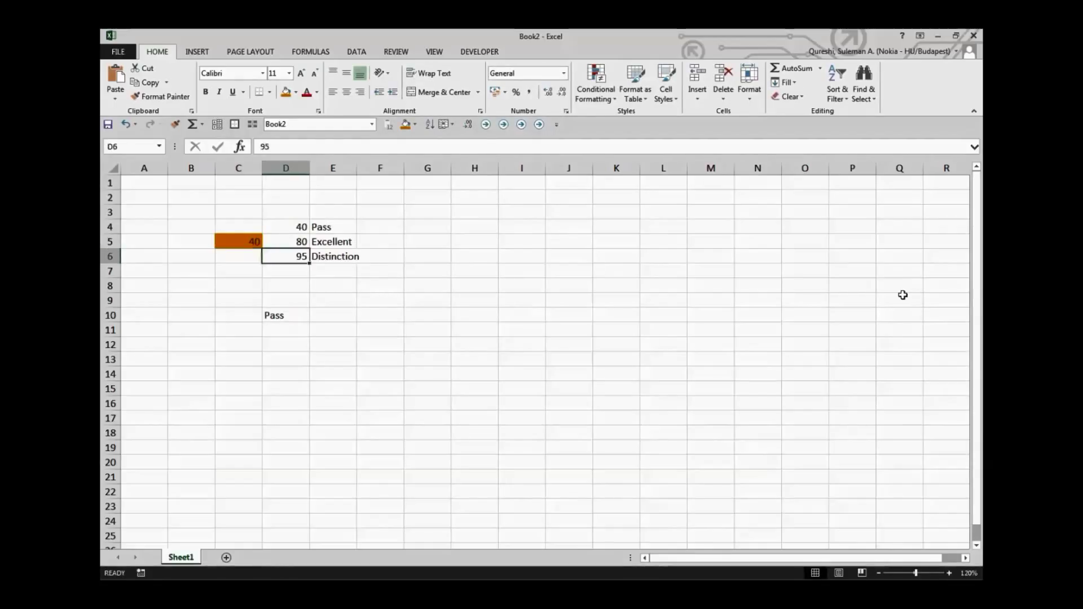
pyautogui.click(285, 315)
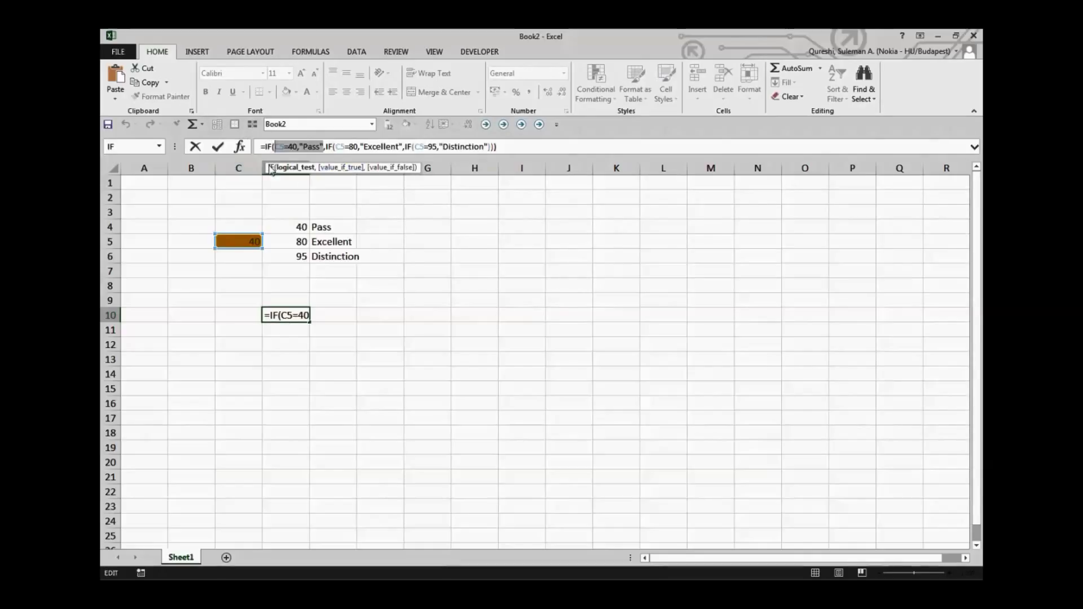
pyautogui.moveTo(325, 312)
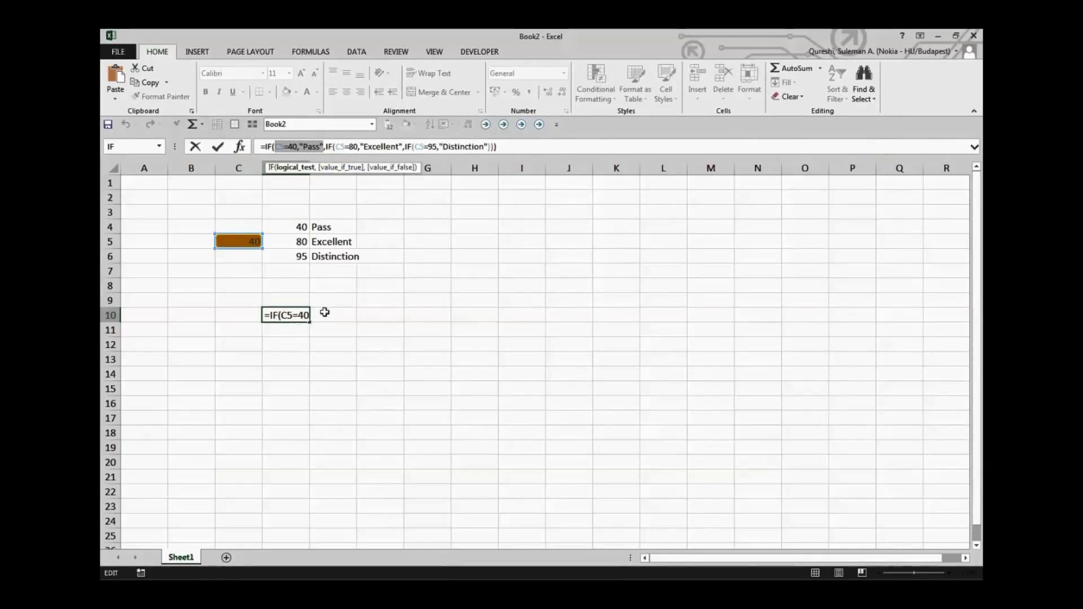
pyautogui.press('Enter')
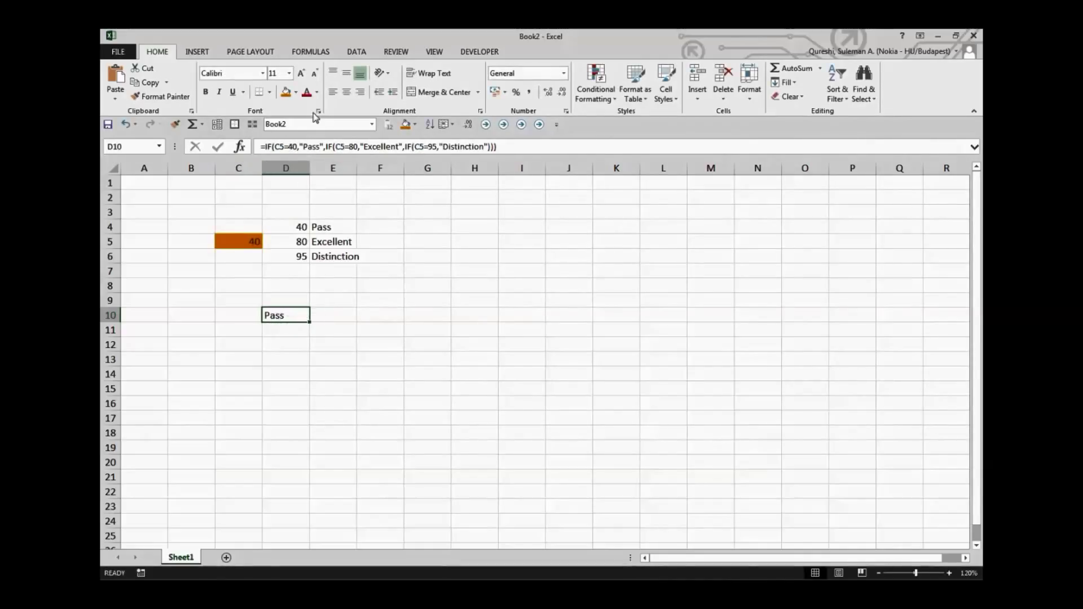
# Step: Give D10's Pass result an orange fill and centre alignment, then deselect it
pyautogui.click(284, 92)
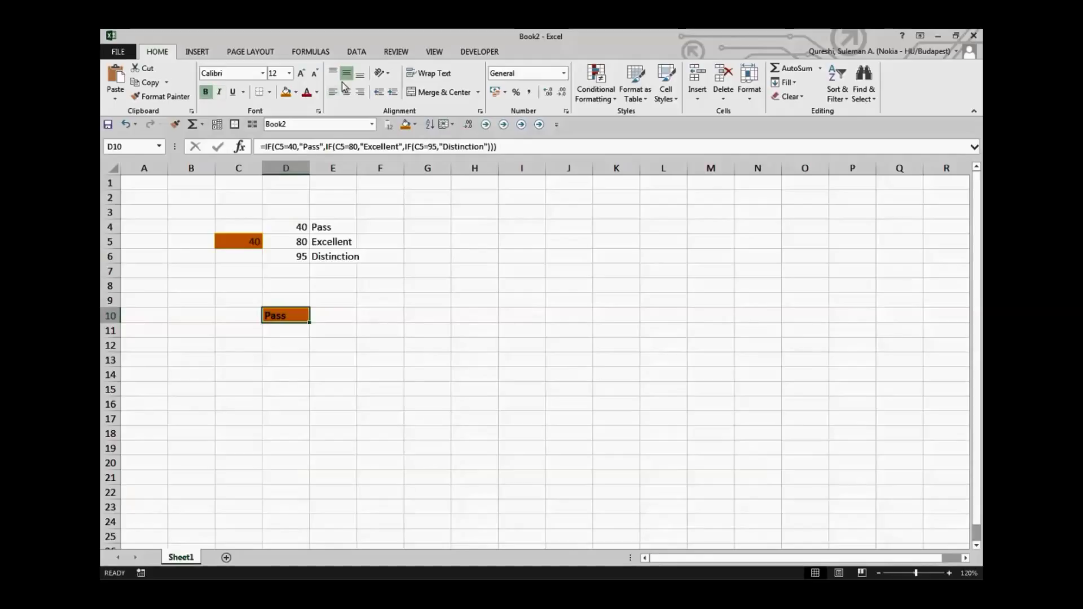
pyautogui.click(379, 374)
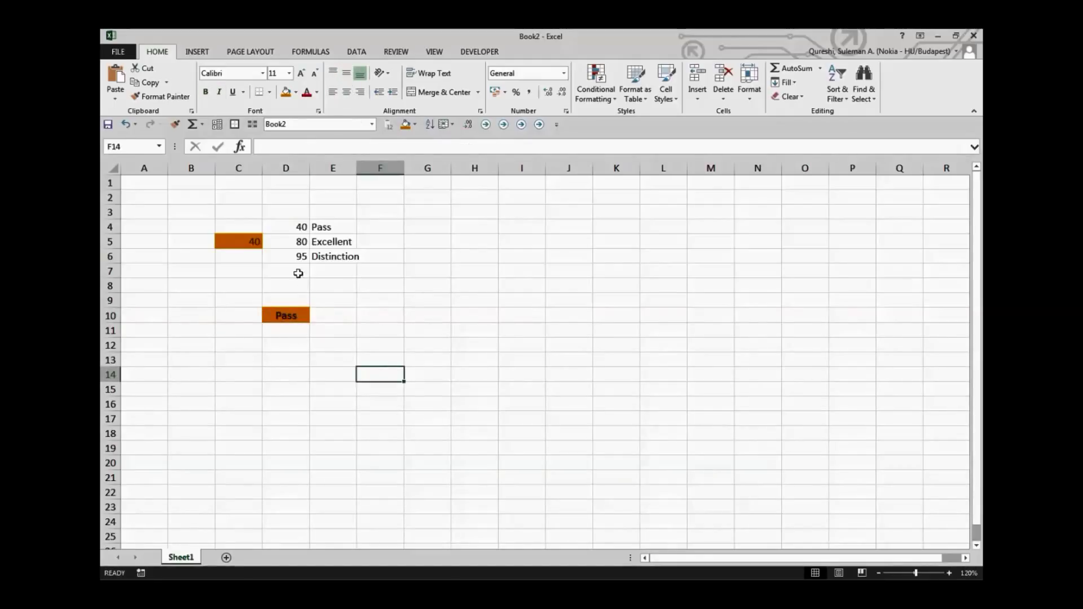
pyautogui.click(237, 241)
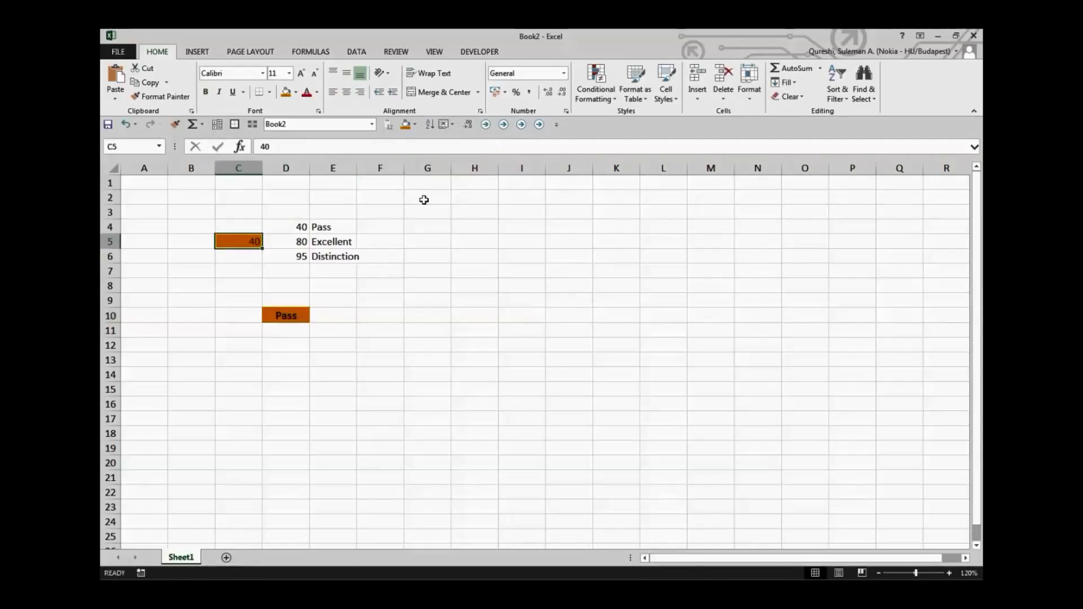
pyautogui.write('80')
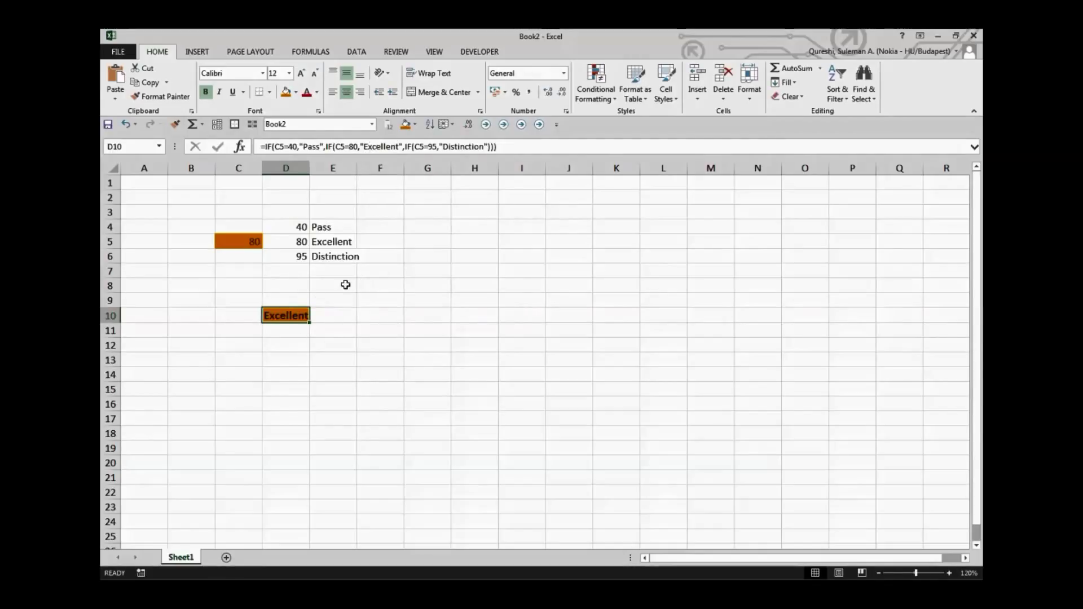
pyautogui.doubleClick(285, 315)
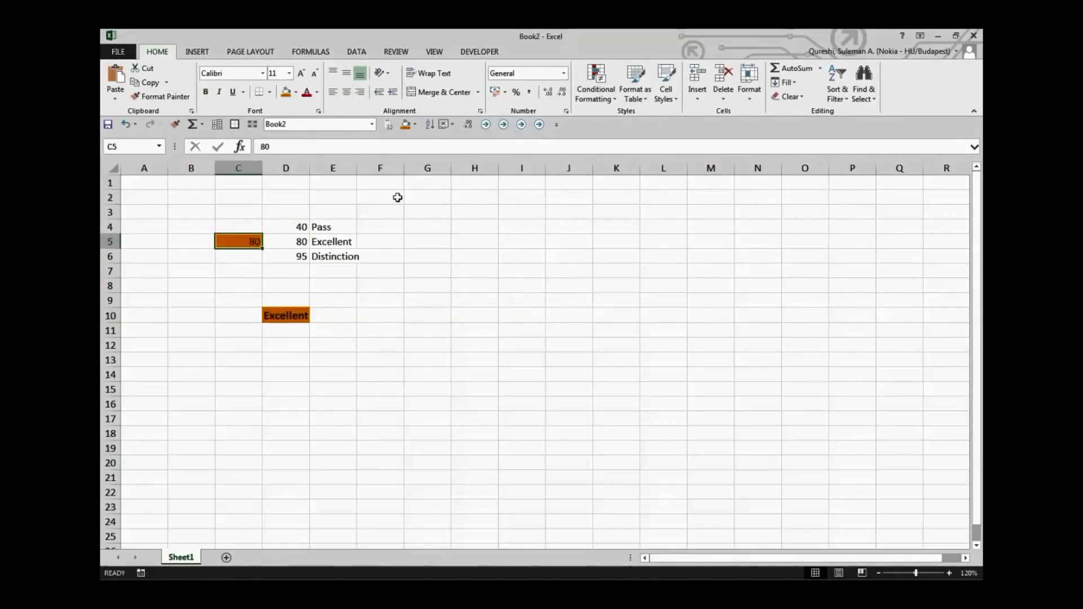
pyautogui.write('95')
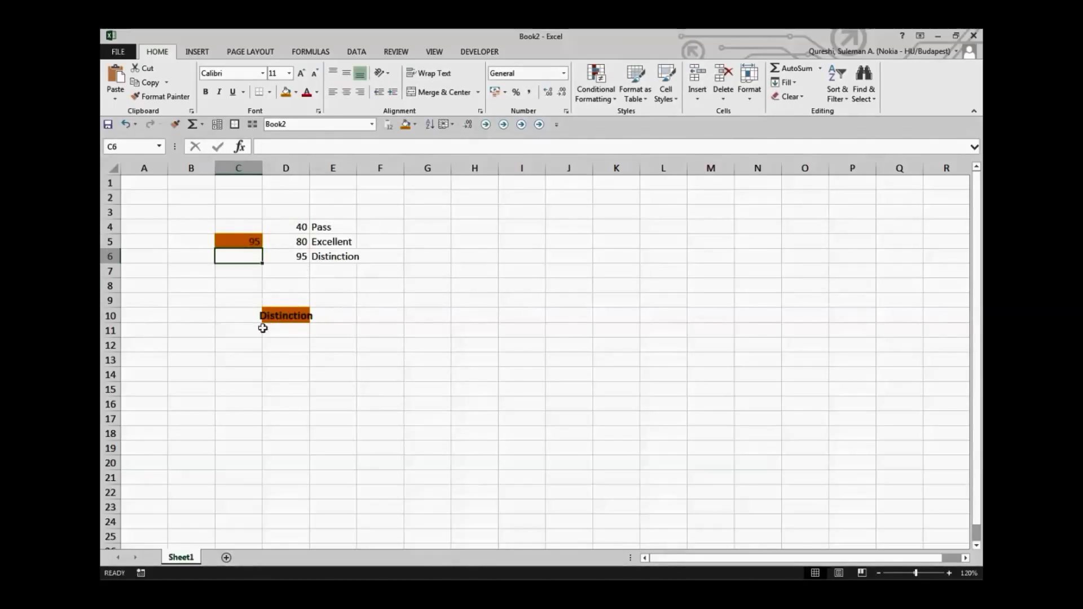
pyautogui.click(237, 241)
pyautogui.write('80')
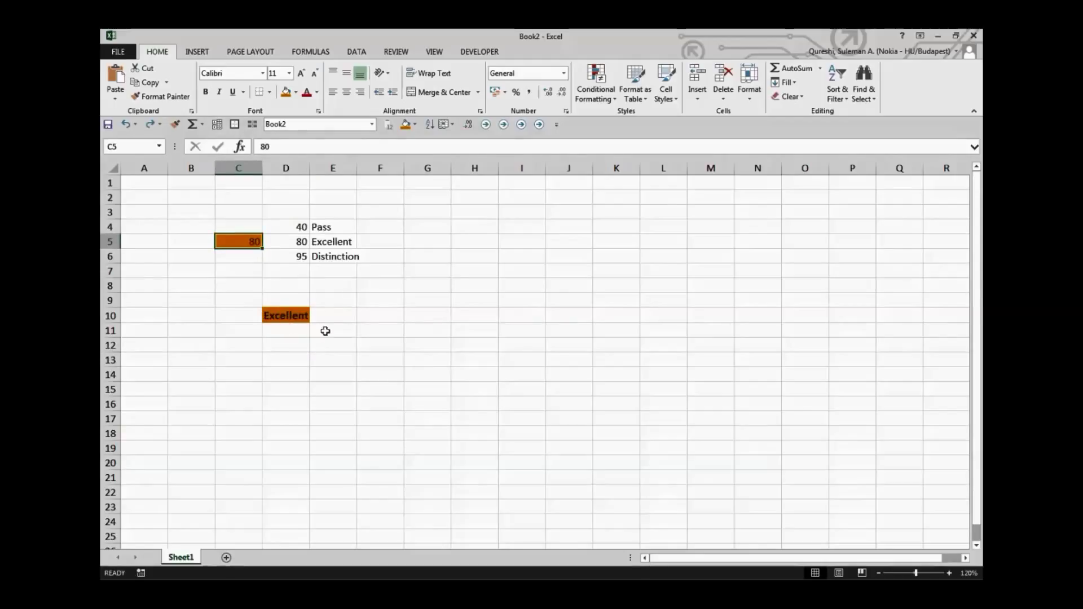
pyautogui.write('40')
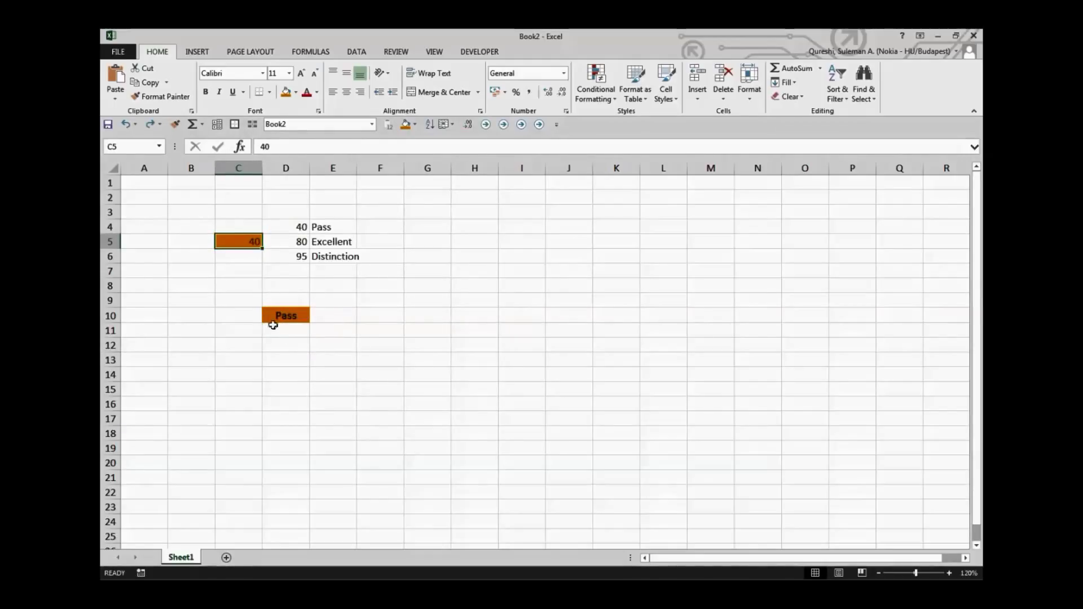